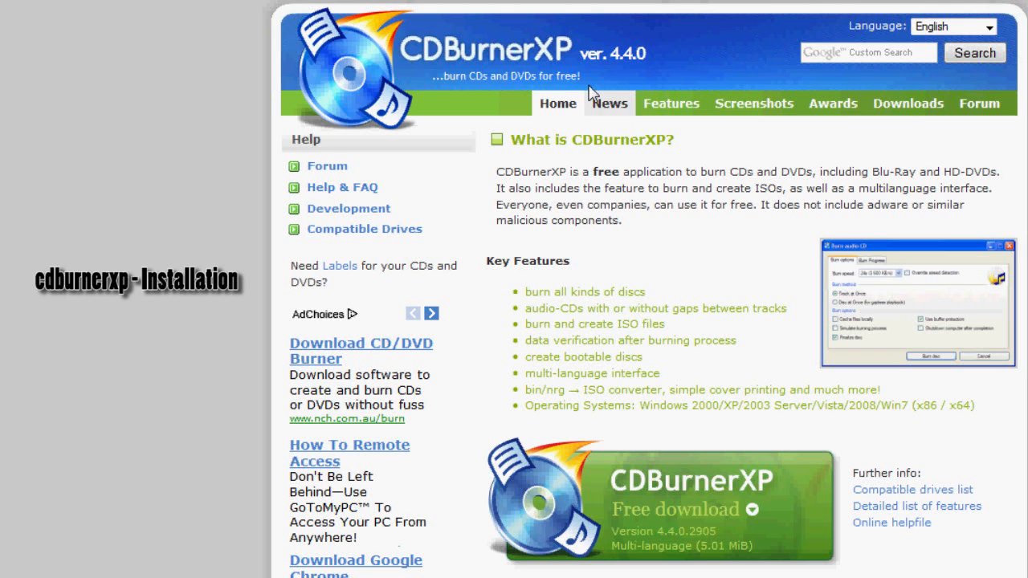
{"action": "mouse_move", "coordinate": [678, 45]}
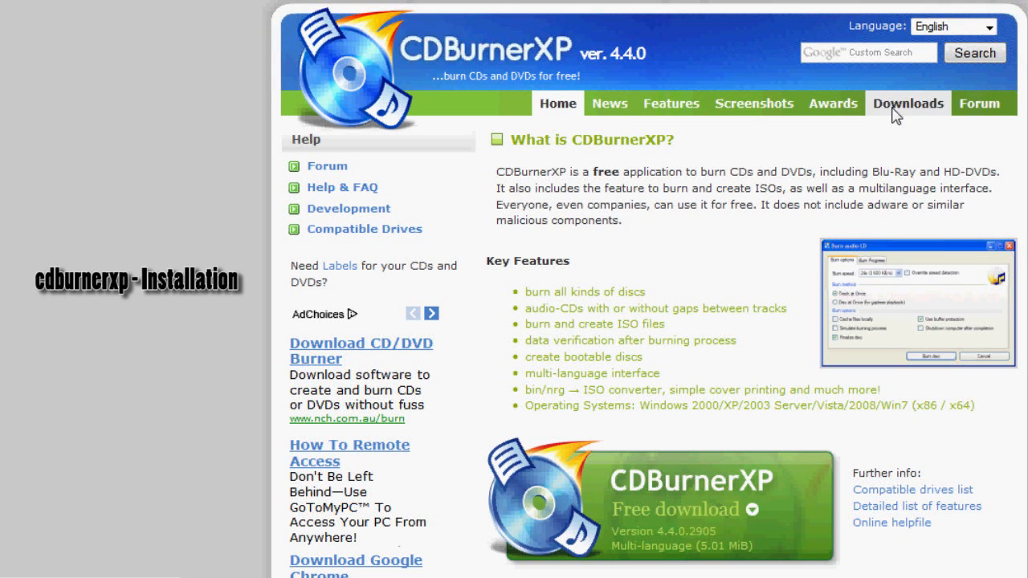
Go to the CDBurnerXP Downloads page listing version 4.4.0.2905
{"action": "left_click", "coordinate": [907, 103]}
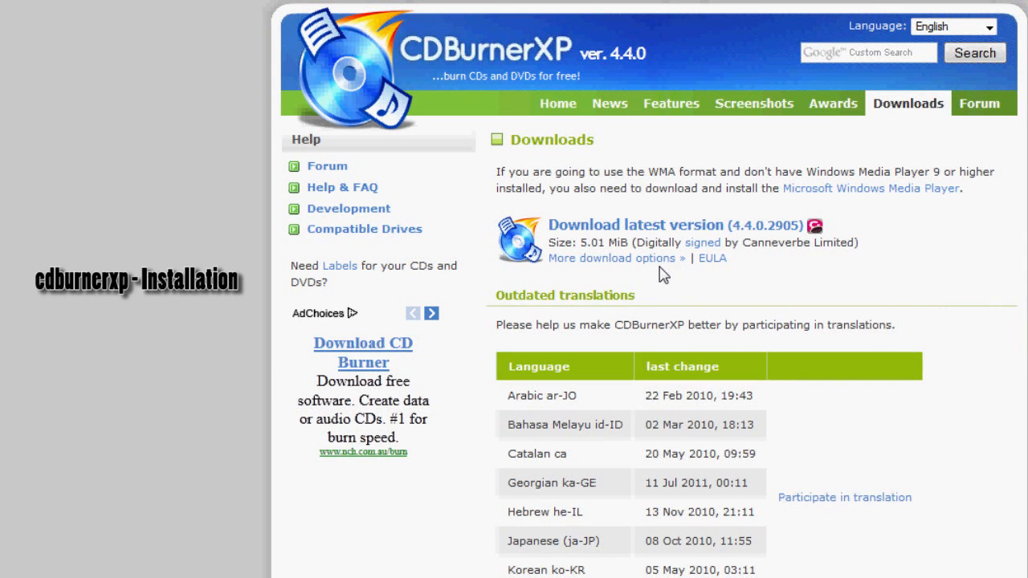
{"action": "scroll", "scroll_direction": "down", "scroll_amount": 3}
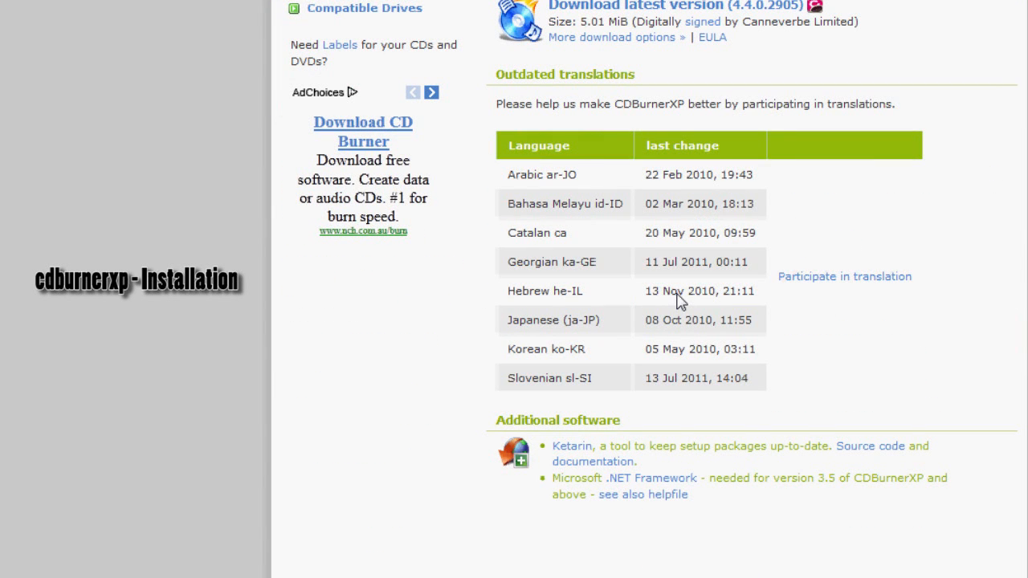
{"action": "scroll", "scroll_direction": "up", "scroll_amount": 3}
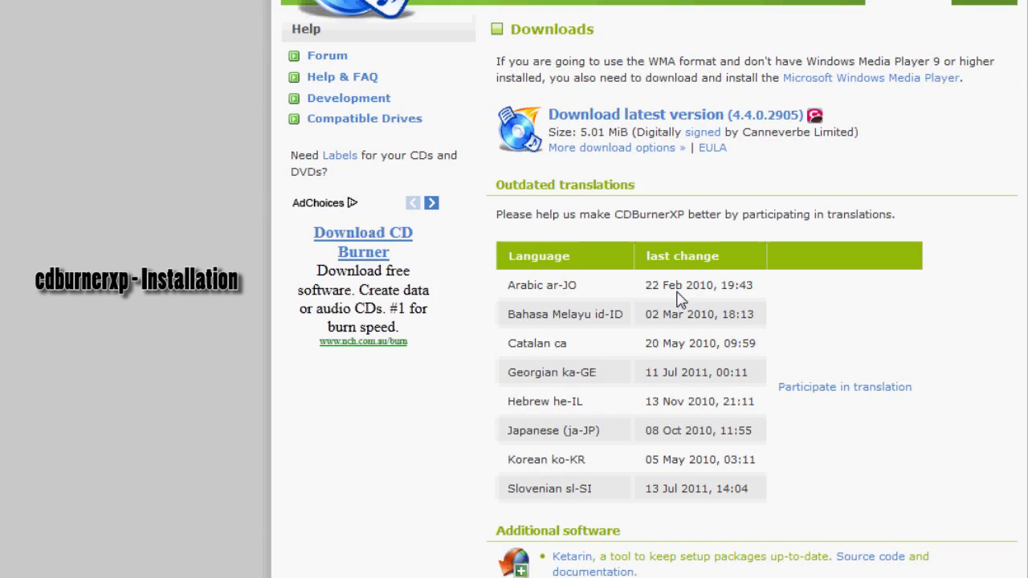
{"action": "mouse_move", "coordinate": [629, 116]}
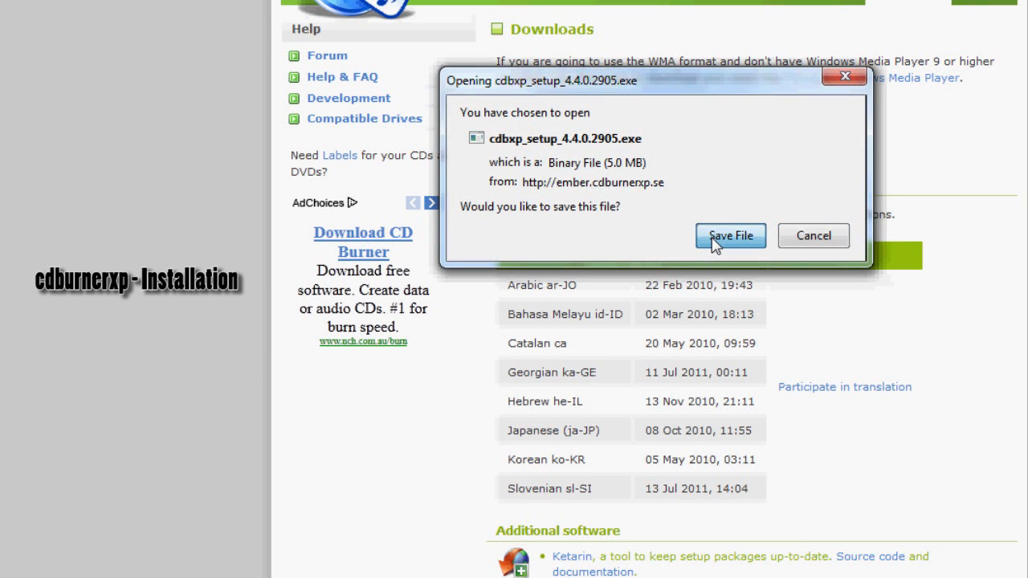
Save cdbxp_setup_4.4.0.2905.exe and allow the downloaded installer to run
{"action": "left_click", "coordinate": [729, 234]}
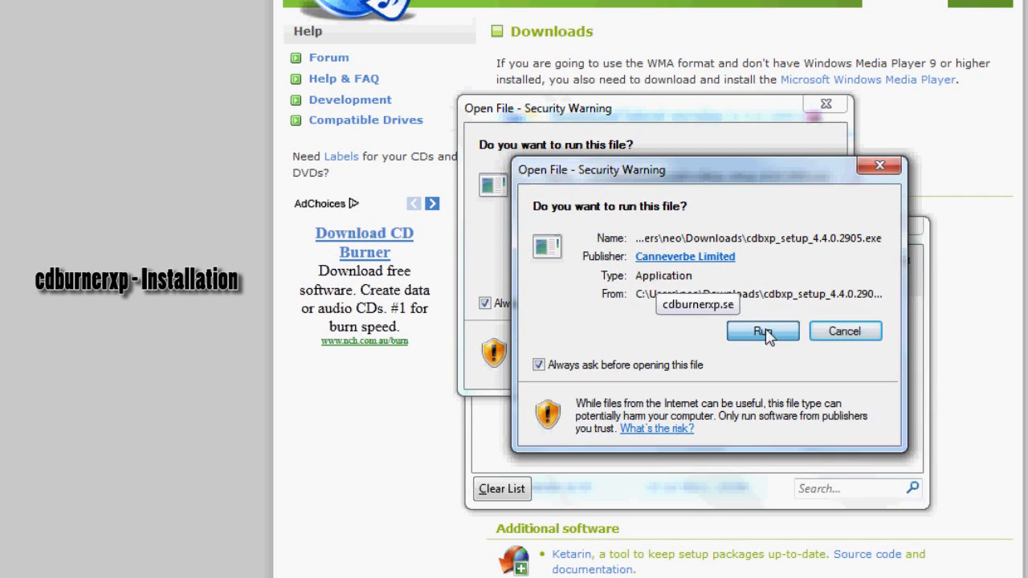
{"action": "left_click", "coordinate": [761, 331]}
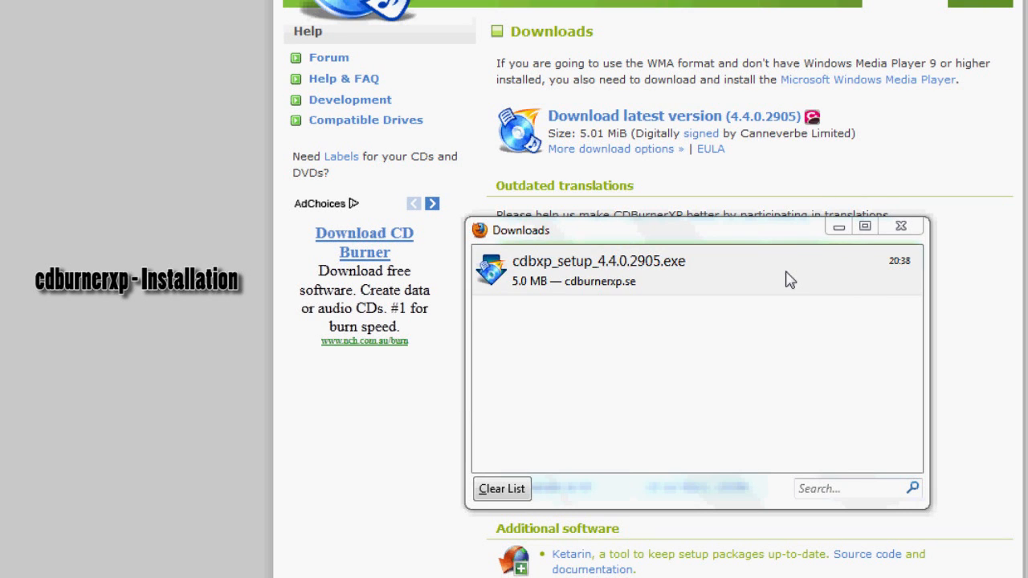
Launch cdbxp_setup_4.4.0.2905.exe and continue past the welcome page to the License Agreement
{"action": "double_click", "coordinate": [623, 266]}
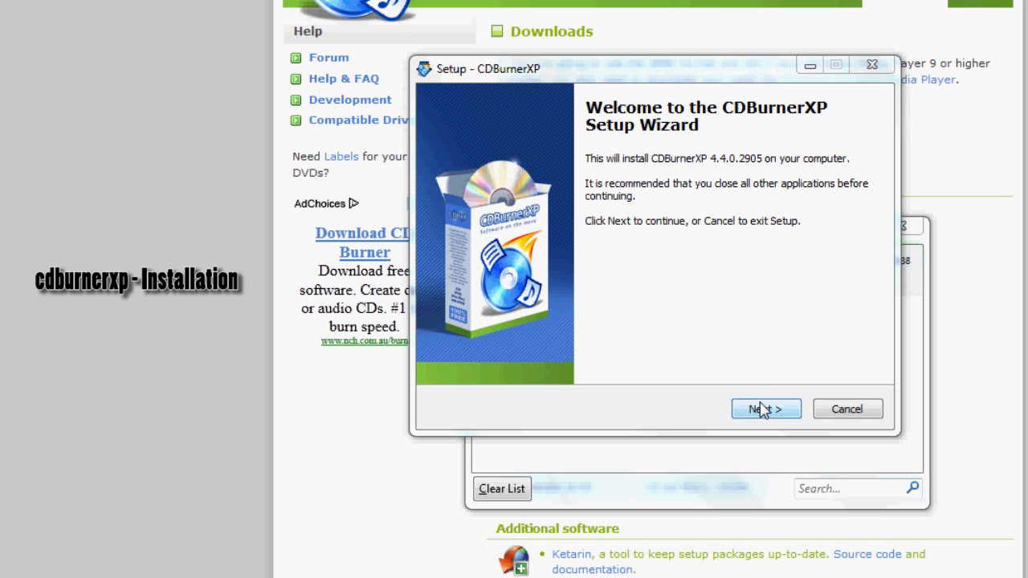
{"action": "mouse_move", "coordinate": [774, 392]}
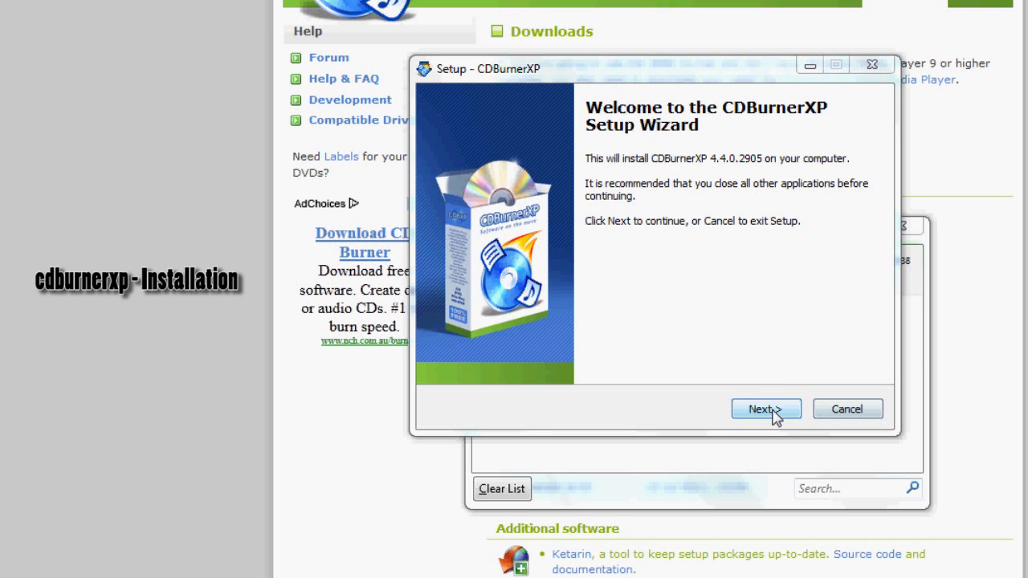
{"action": "left_click", "coordinate": [761, 410]}
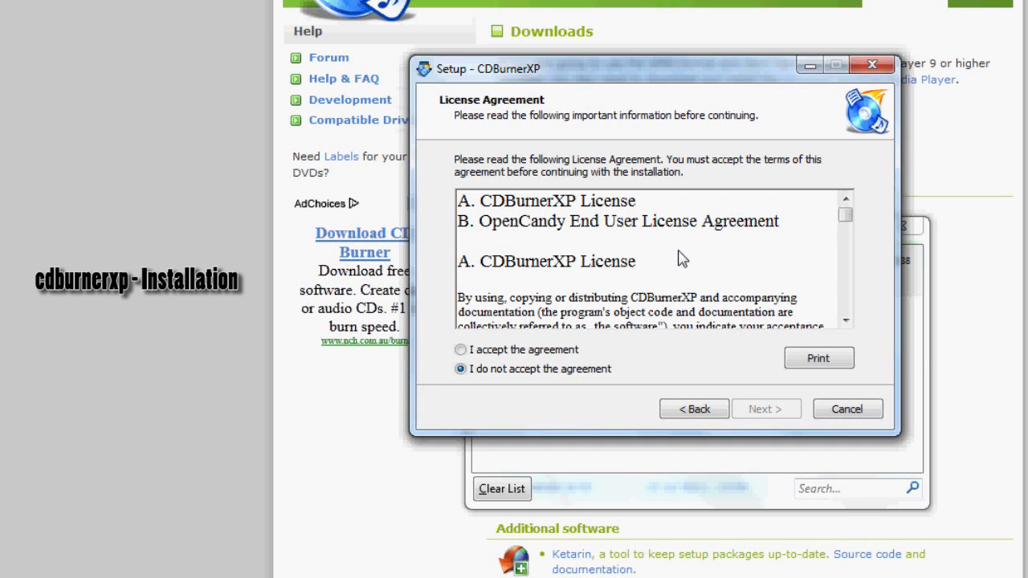
Accept the license agreement and continue to Select Destination Location
{"action": "left_click", "coordinate": [459, 350]}
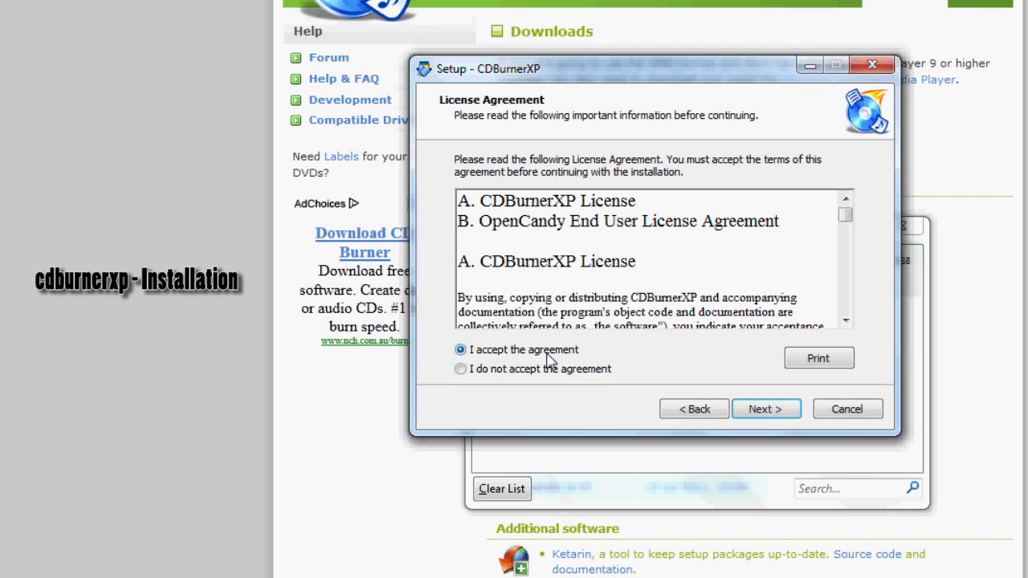
{"action": "mouse_move", "coordinate": [528, 386]}
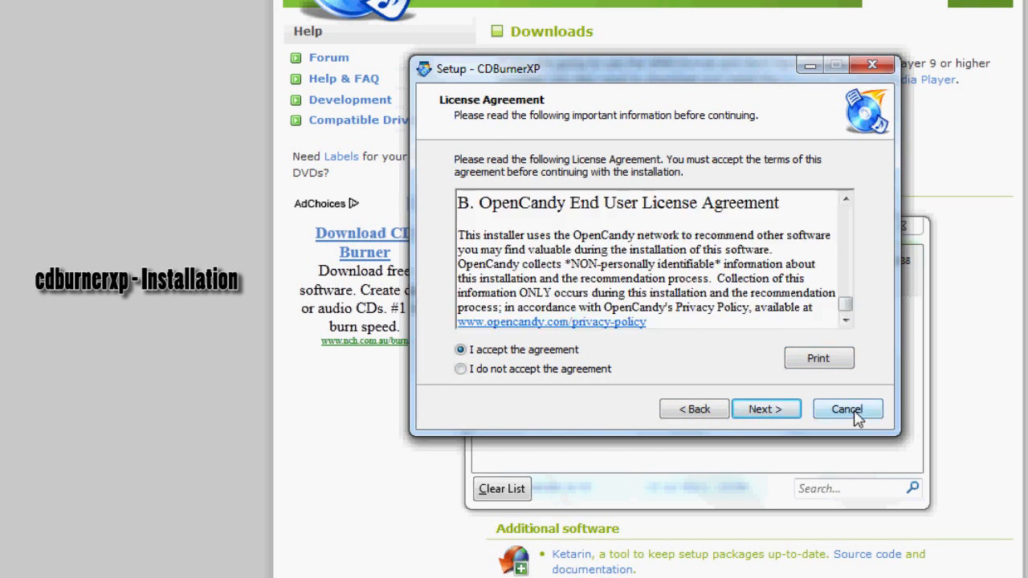
{"action": "left_click", "coordinate": [764, 409]}
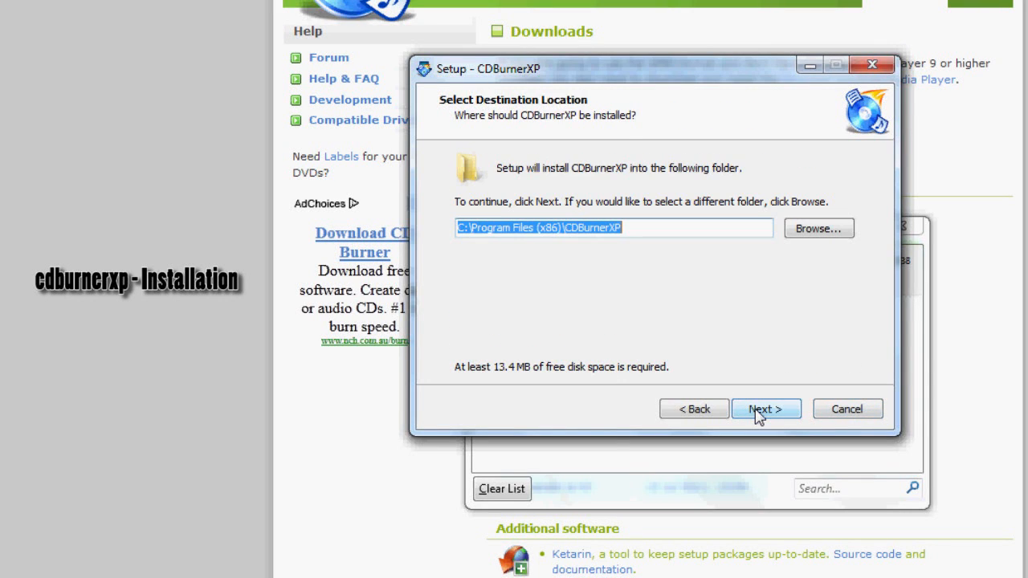
{"action": "mouse_move", "coordinate": [499, 215]}
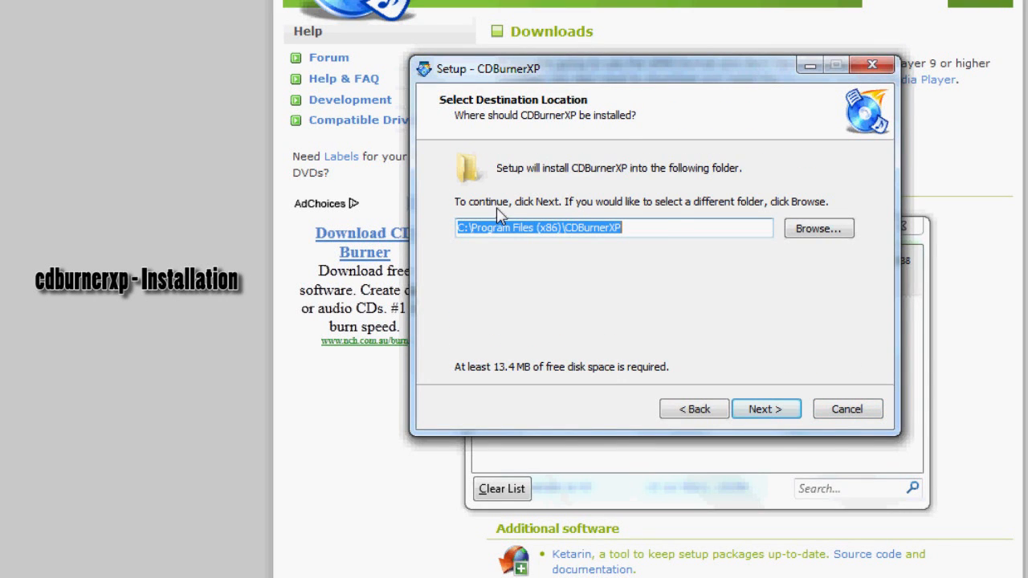
{"action": "mouse_move", "coordinate": [549, 222]}
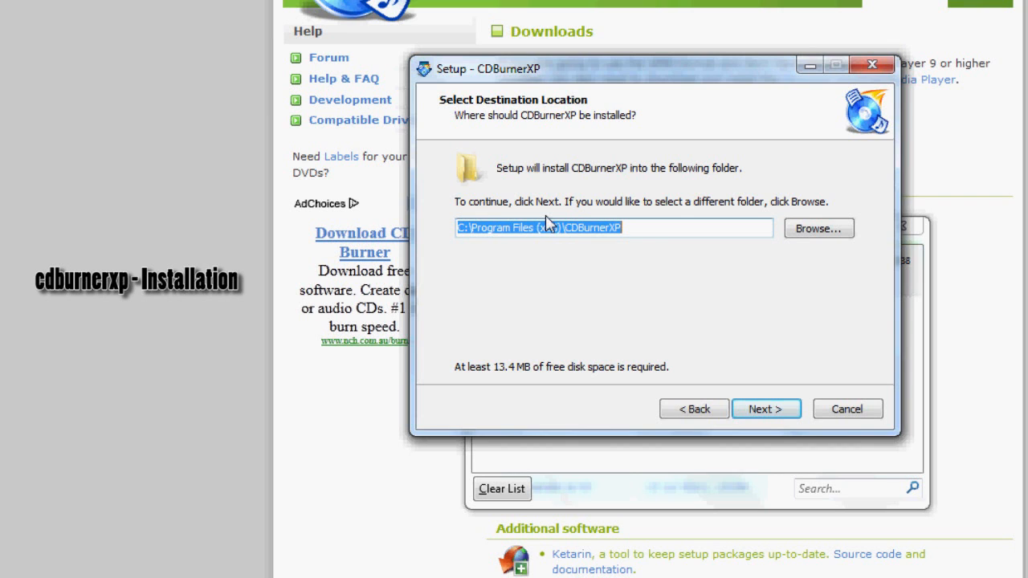
{"action": "mouse_move", "coordinate": [747, 399]}
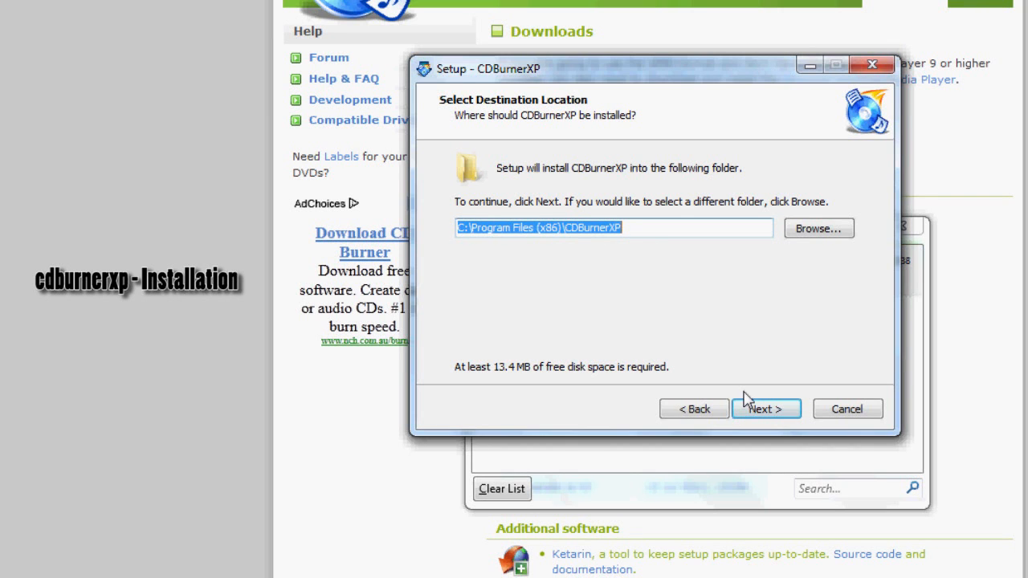
Keep C:\Program Files (x86)\CDBurnerXP as the install folder and continue
{"action": "left_click", "coordinate": [764, 408]}
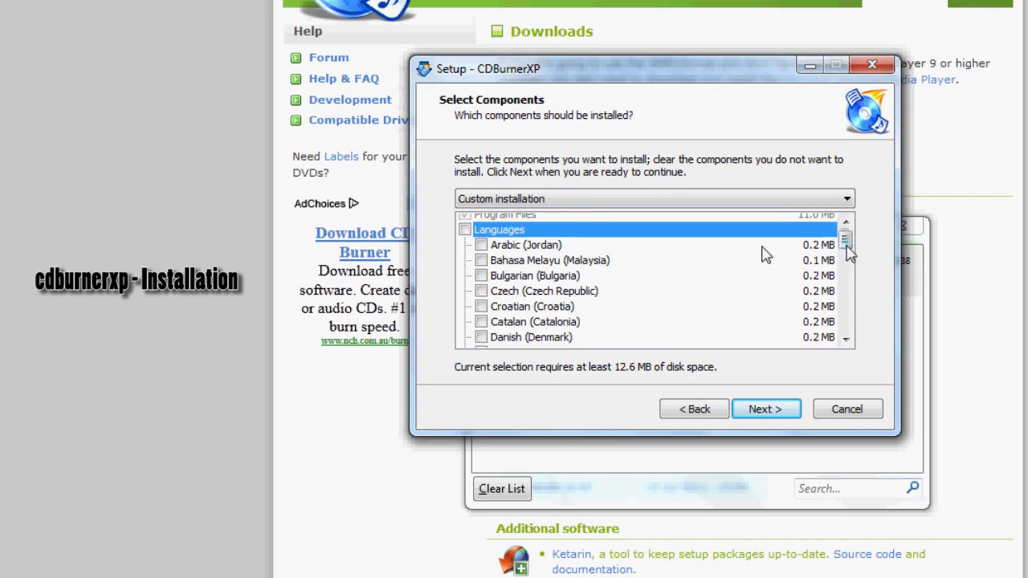
Leave the component and language selection unchanged and continue to Select Additional Tasks
{"action": "scroll", "scroll_direction": "down", "scroll_amount": 3}
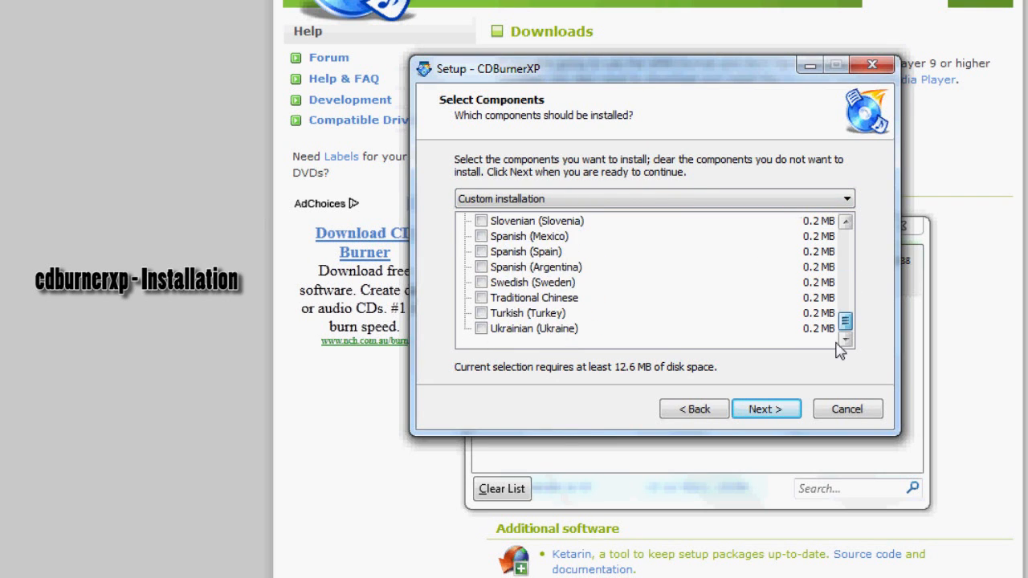
{"action": "scroll", "scroll_direction": "up", "scroll_amount": 3}
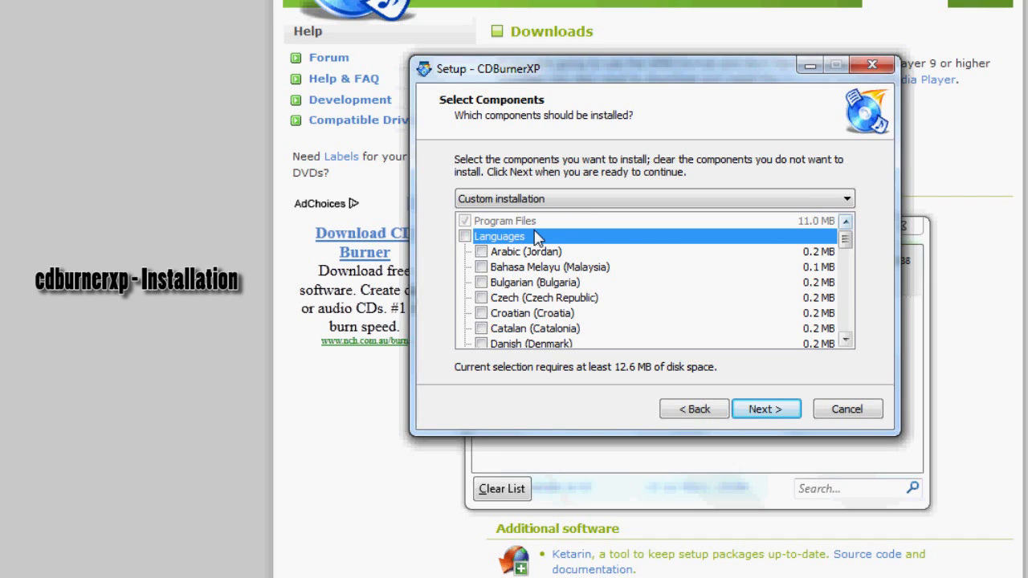
{"action": "mouse_move", "coordinate": [513, 276]}
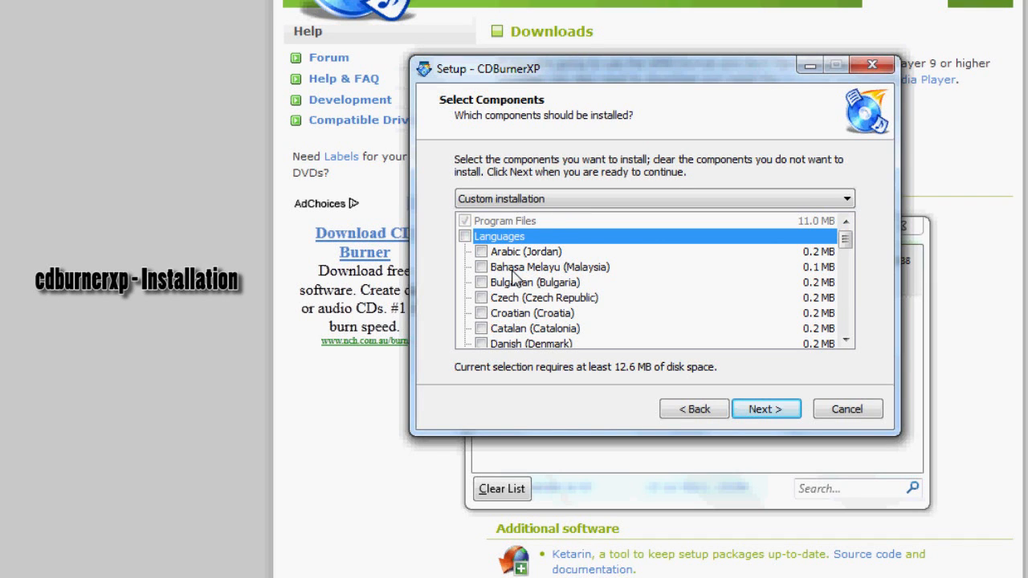
{"action": "mouse_move", "coordinate": [767, 410]}
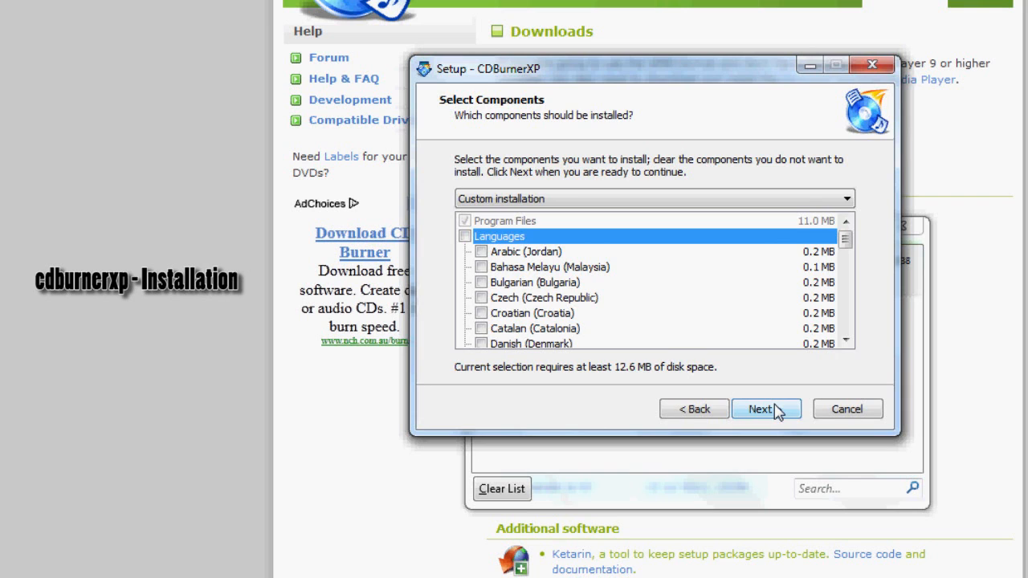
{"action": "left_click", "coordinate": [765, 410]}
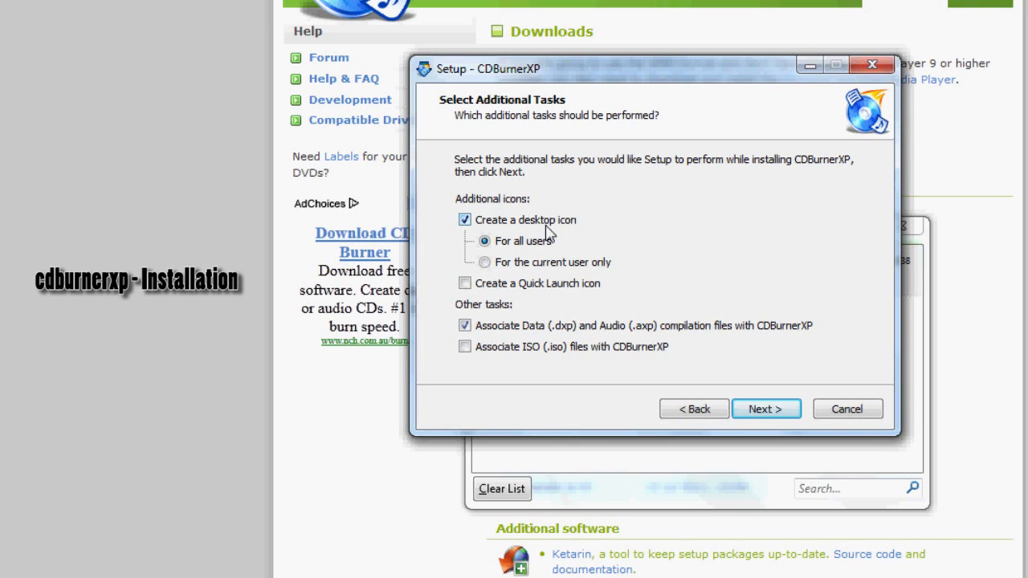
{"action": "mouse_move", "coordinate": [527, 330]}
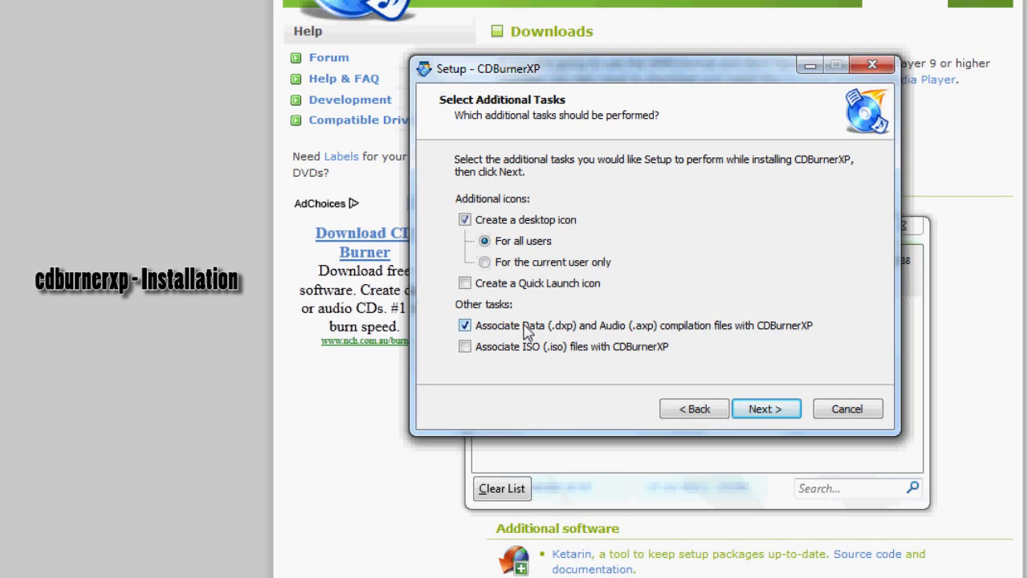
{"action": "mouse_move", "coordinate": [561, 344]}
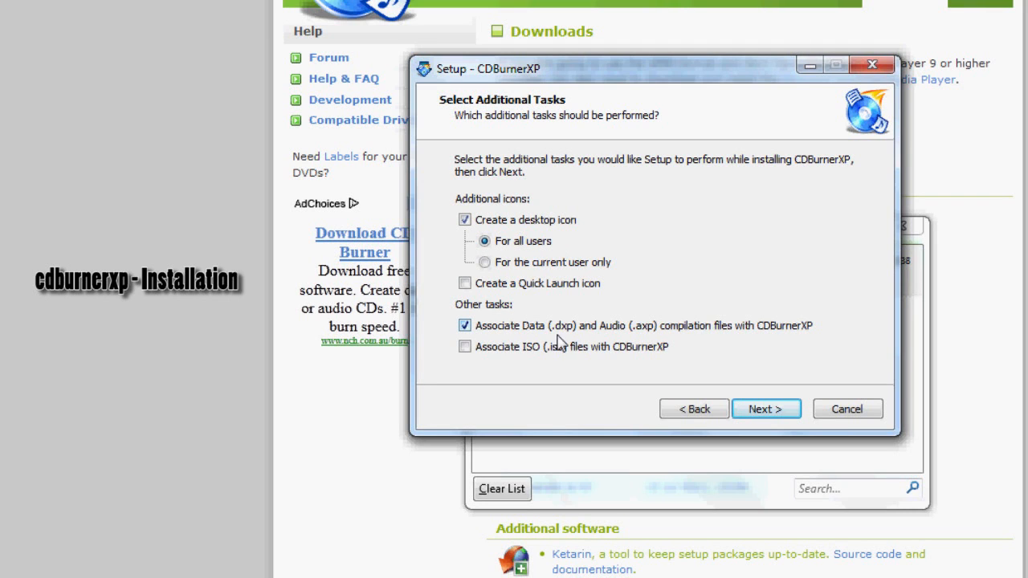
{"action": "mouse_move", "coordinate": [788, 338]}
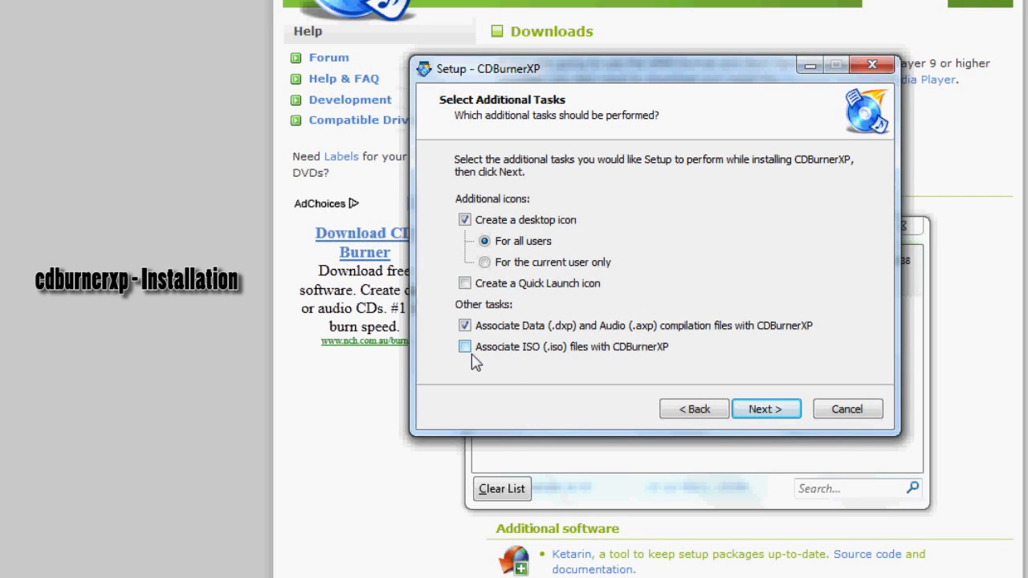
{"action": "mouse_move", "coordinate": [469, 357]}
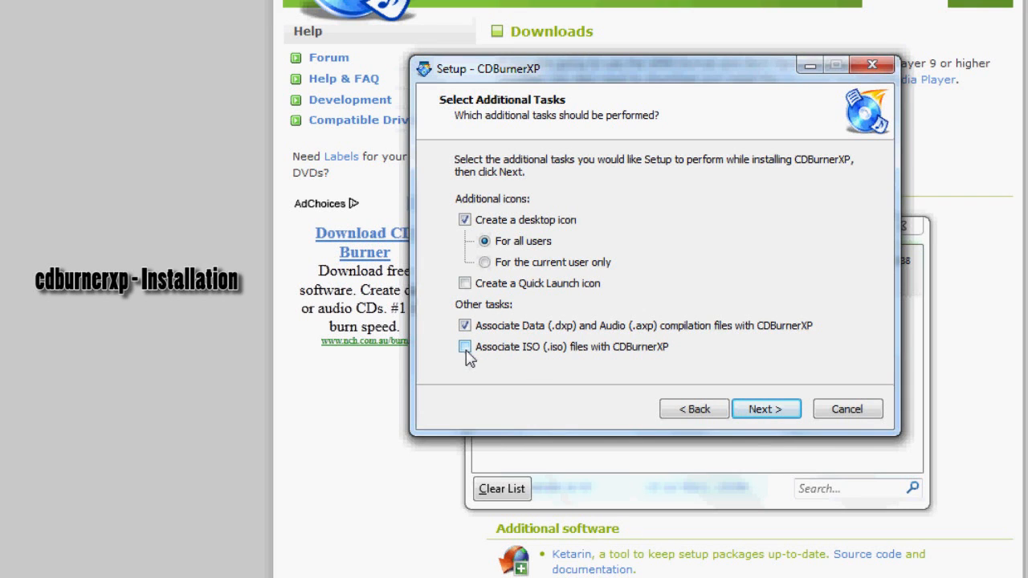
{"action": "mouse_move", "coordinate": [556, 363]}
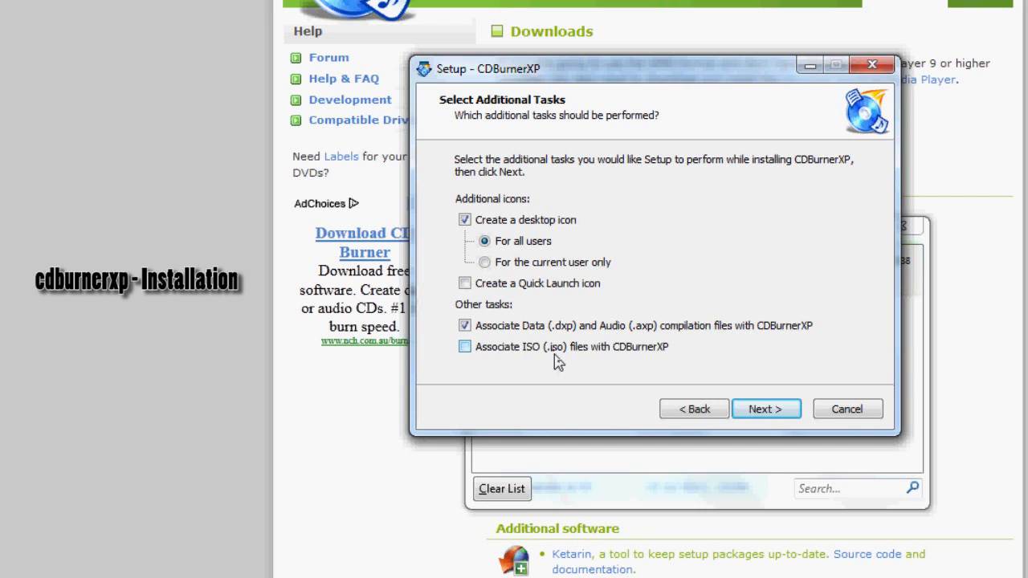
{"action": "mouse_move", "coordinate": [720, 360]}
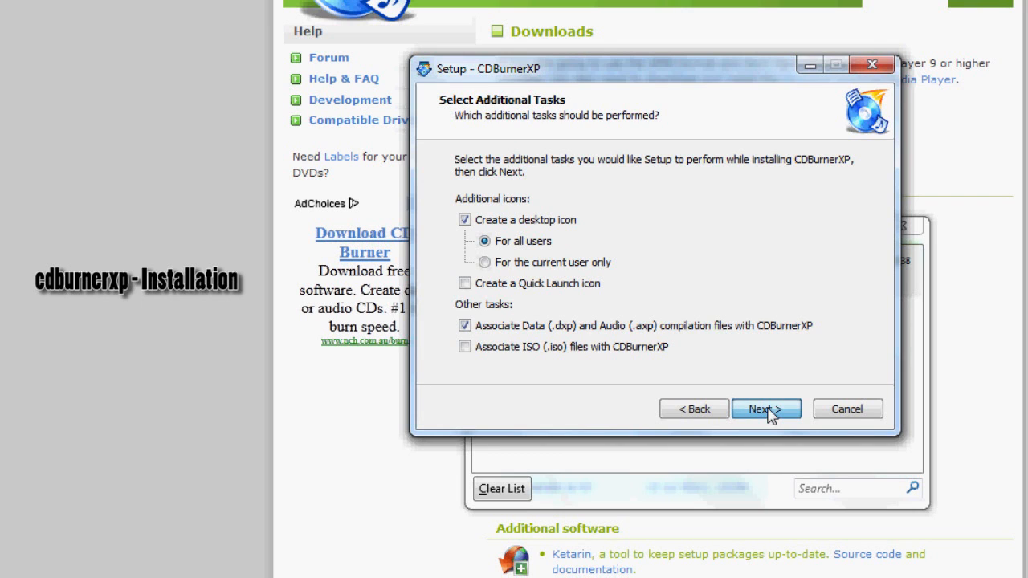
Keep the desktop icon and Data/Audio associations, ISO unassociated, and continue
{"action": "left_click", "coordinate": [766, 410]}
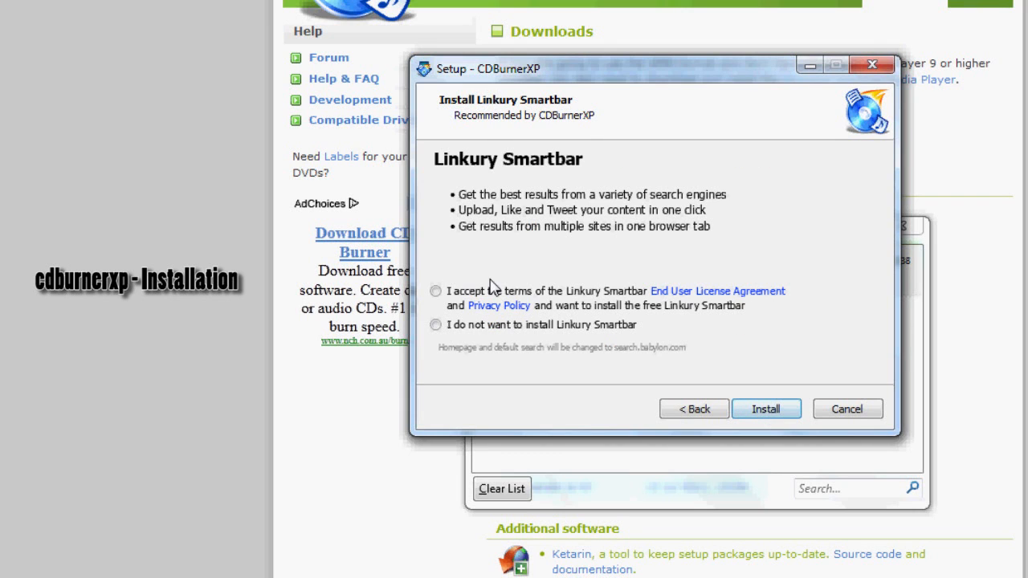
{"action": "mouse_move", "coordinate": [340, 225]}
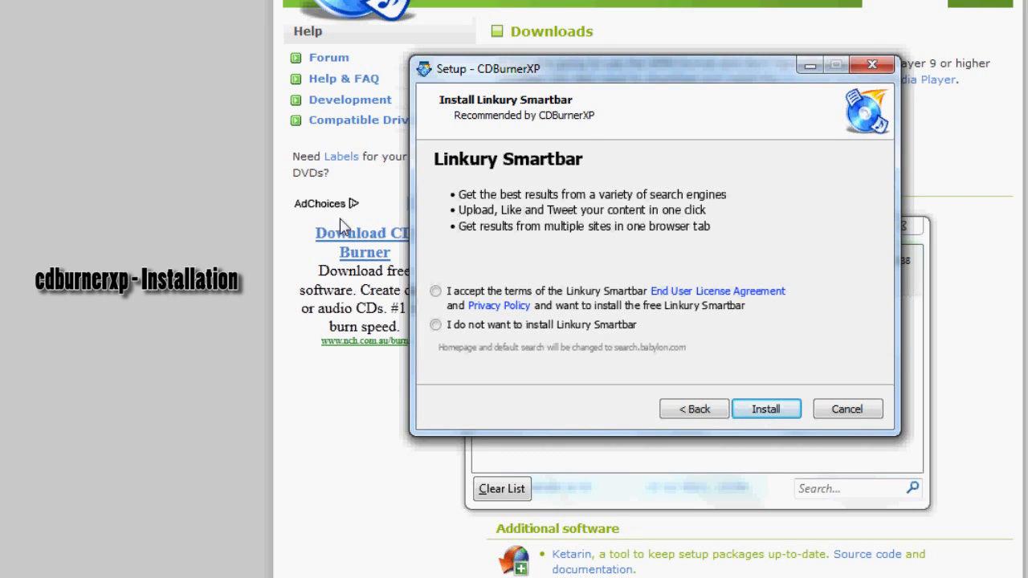
Choose 'I do not want to install Linkury Smartbar', install, and finish with Launch CDBurnerXP checked
{"action": "left_click", "coordinate": [437, 329]}
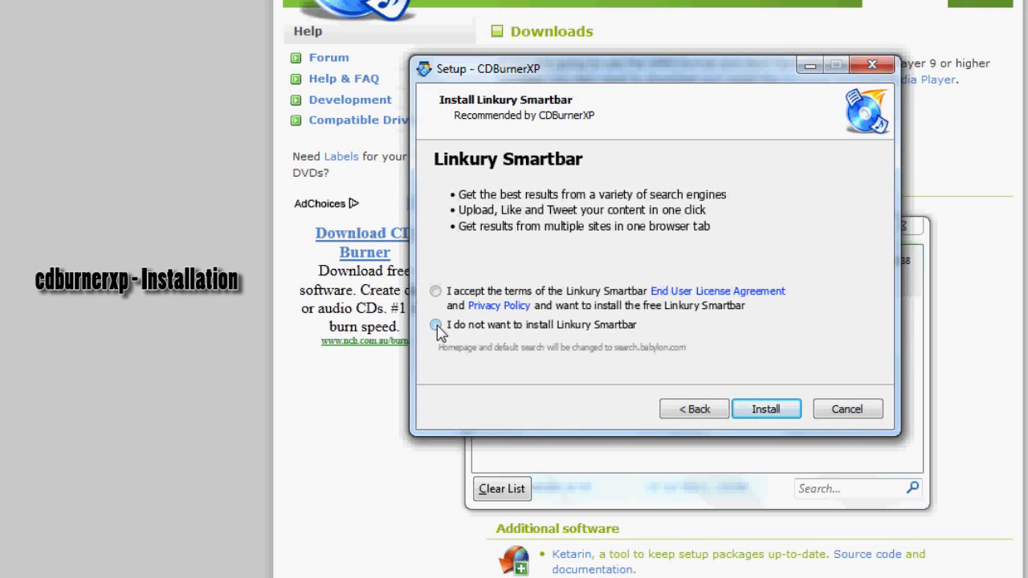
{"action": "left_click", "coordinate": [435, 327]}
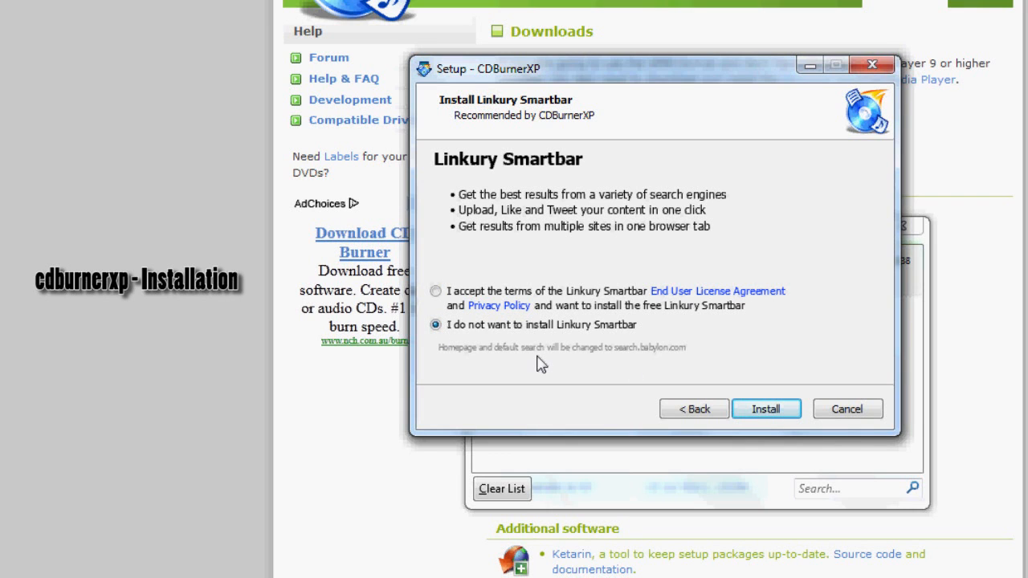
{"action": "left_click", "coordinate": [764, 409]}
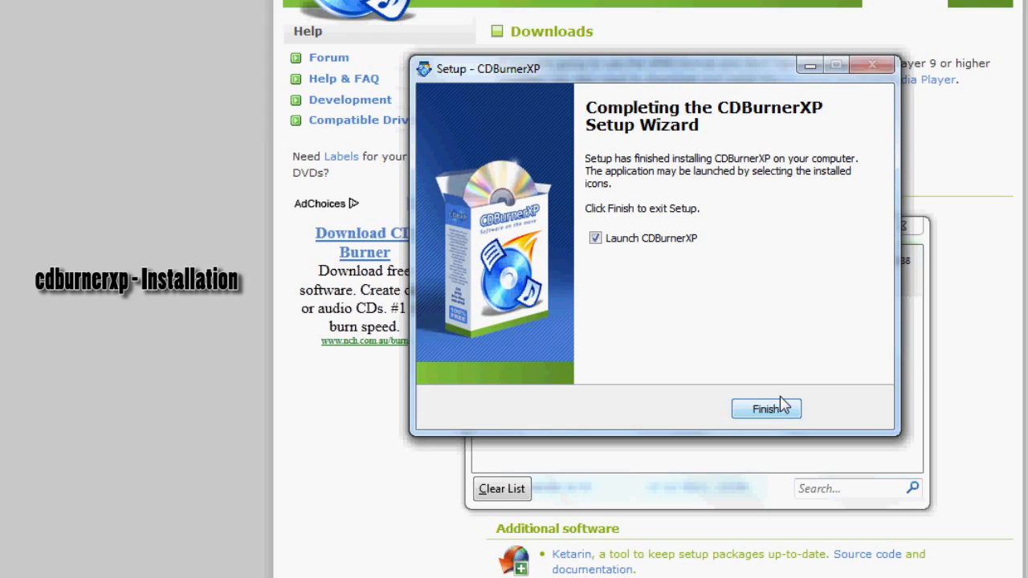
{"action": "left_click", "coordinate": [765, 407]}
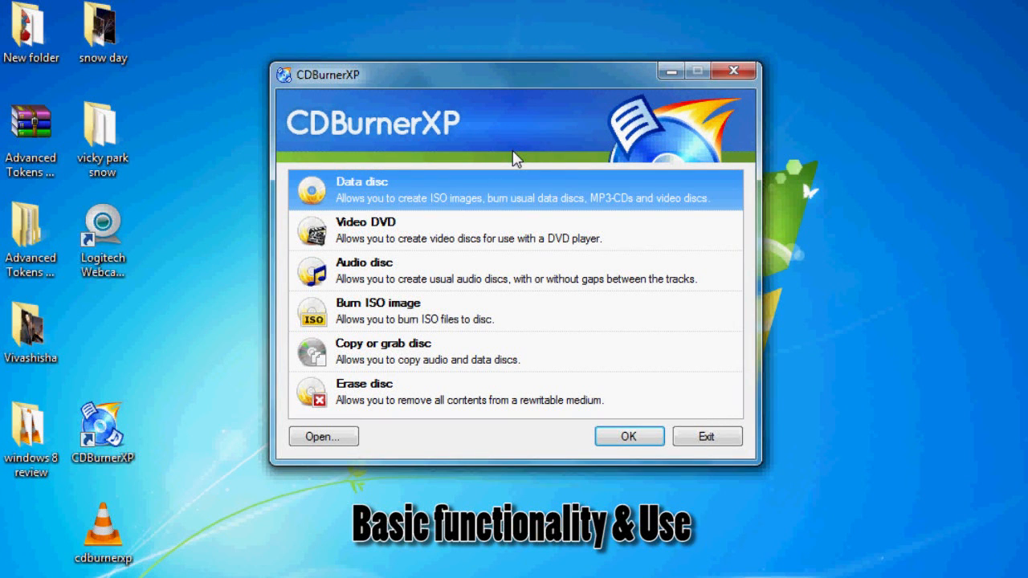
{"action": "mouse_move", "coordinate": [494, 228]}
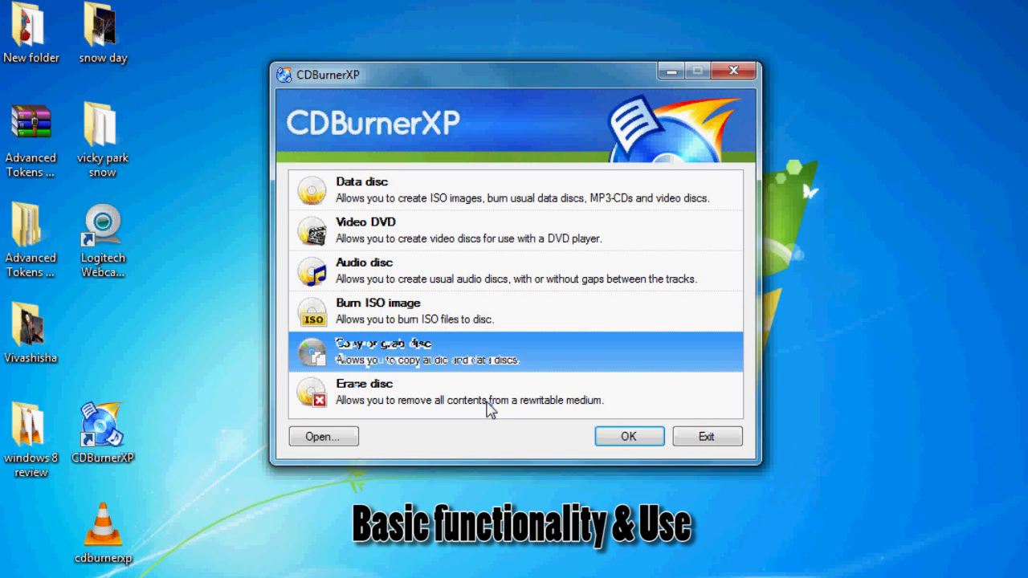
Choose Data disc as the project type in the CDBurnerXP start menu
{"action": "left_click", "coordinate": [491, 394]}
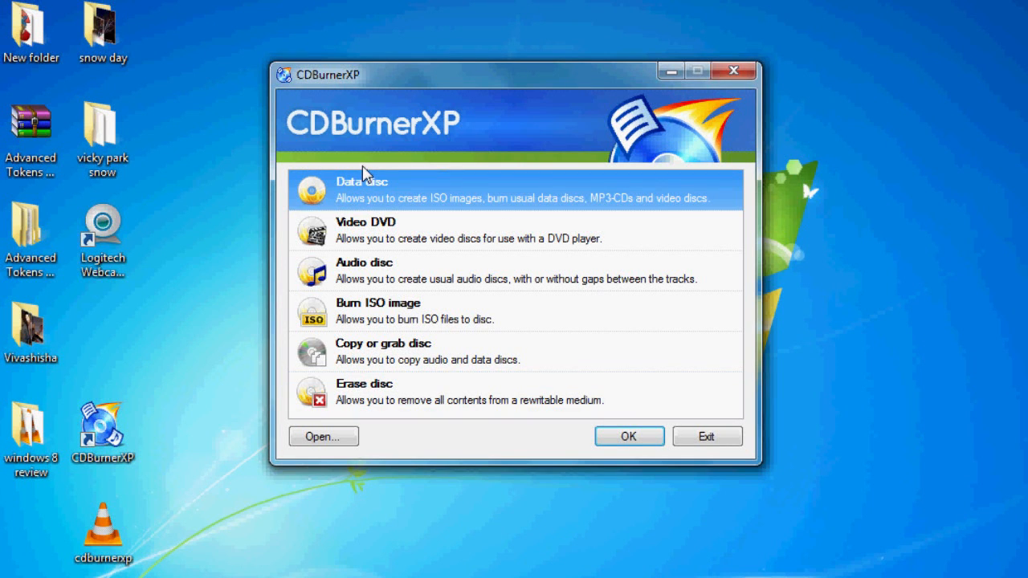
{"action": "mouse_move", "coordinate": [629, 437]}
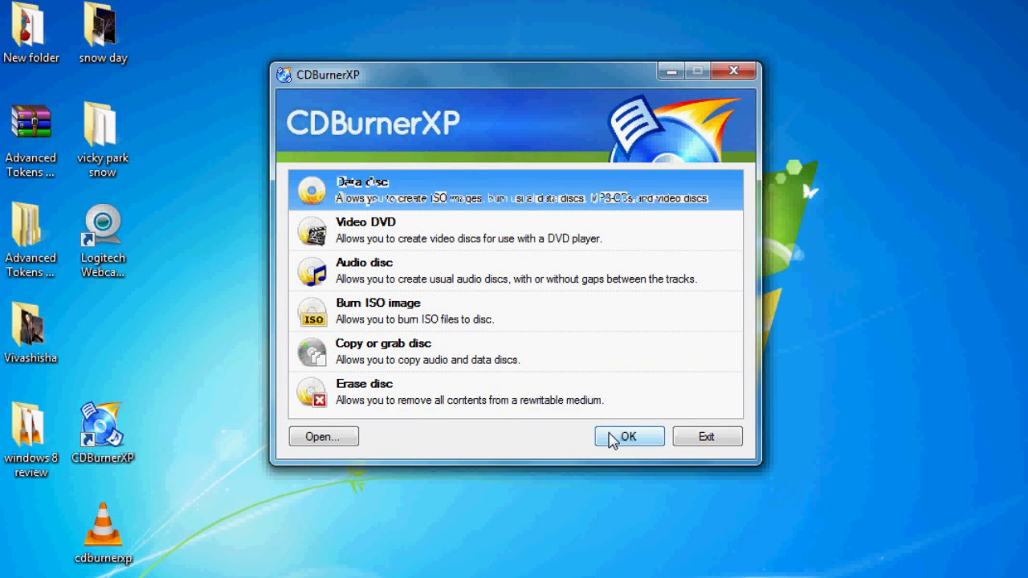
Open the Data compilation window and browse the Desktop for the snow day folder
{"action": "left_click", "coordinate": [630, 437]}
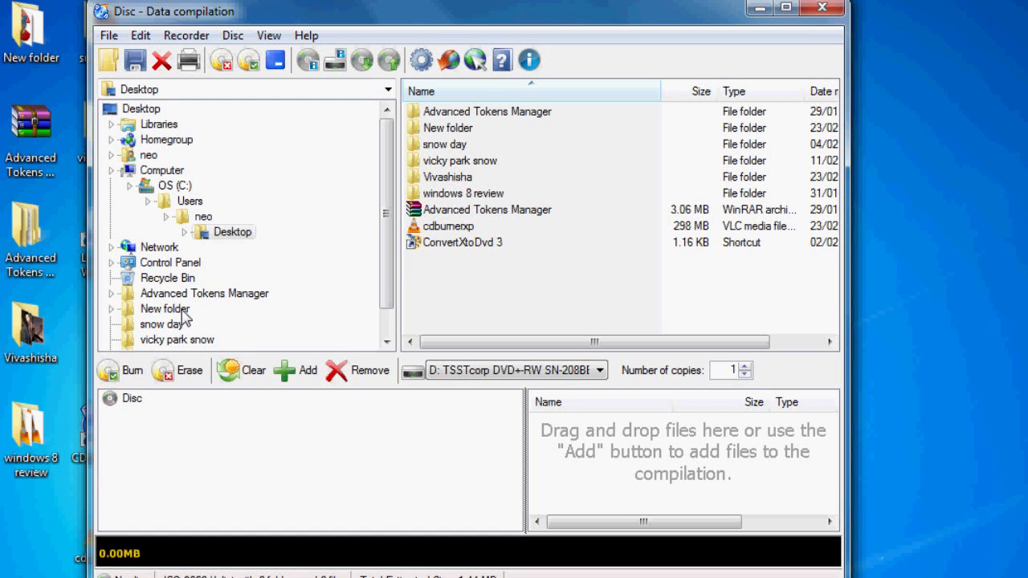
{"action": "left_click", "coordinate": [459, 161]}
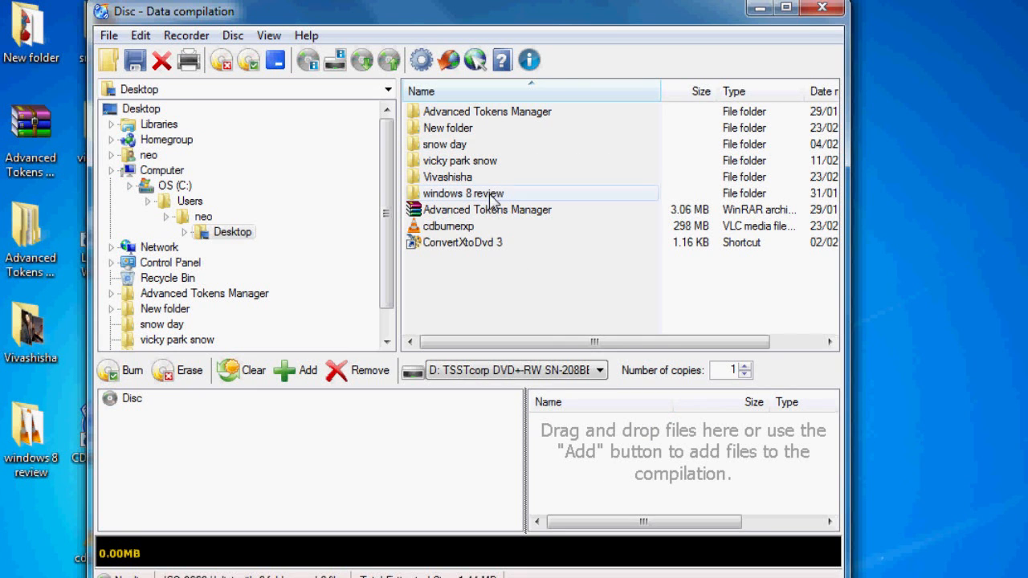
{"action": "mouse_move", "coordinate": [469, 228]}
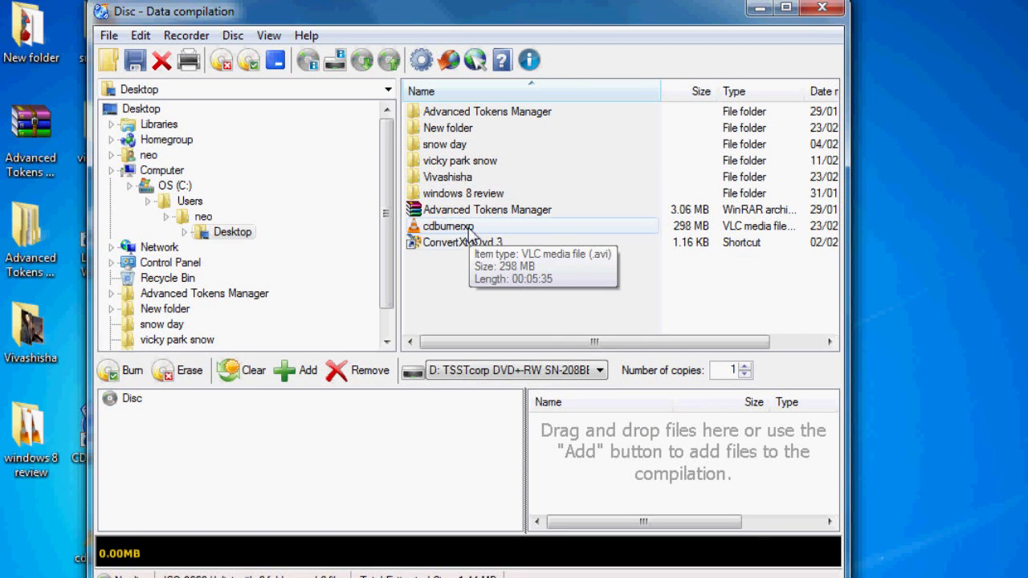
{"action": "mouse_move", "coordinate": [444, 144]}
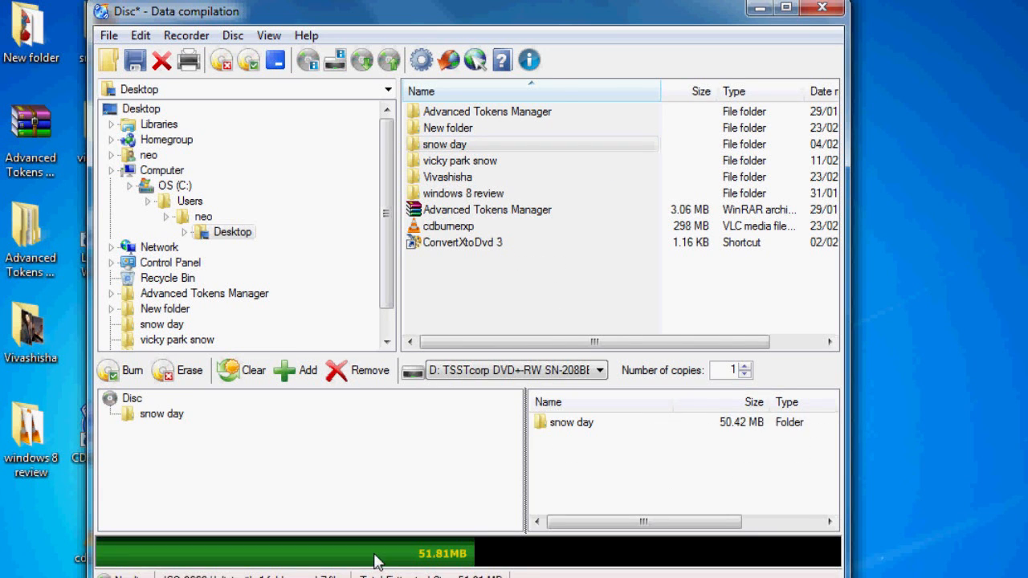
{"action": "mouse_move", "coordinate": [143, 453]}
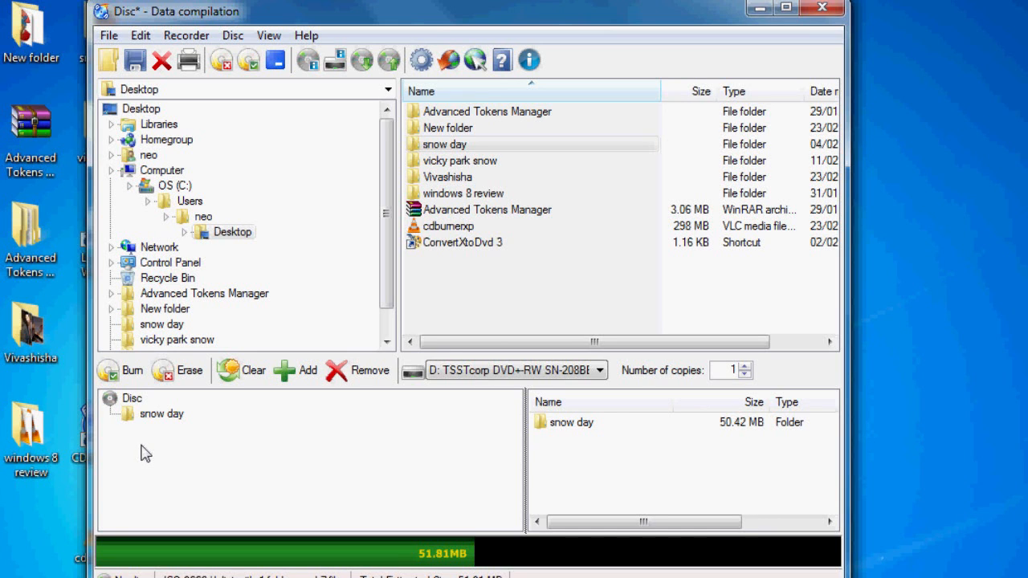
List the snow day photos, start a finalised burn, and cancel at the disc-required prompt
{"action": "left_click", "coordinate": [160, 415]}
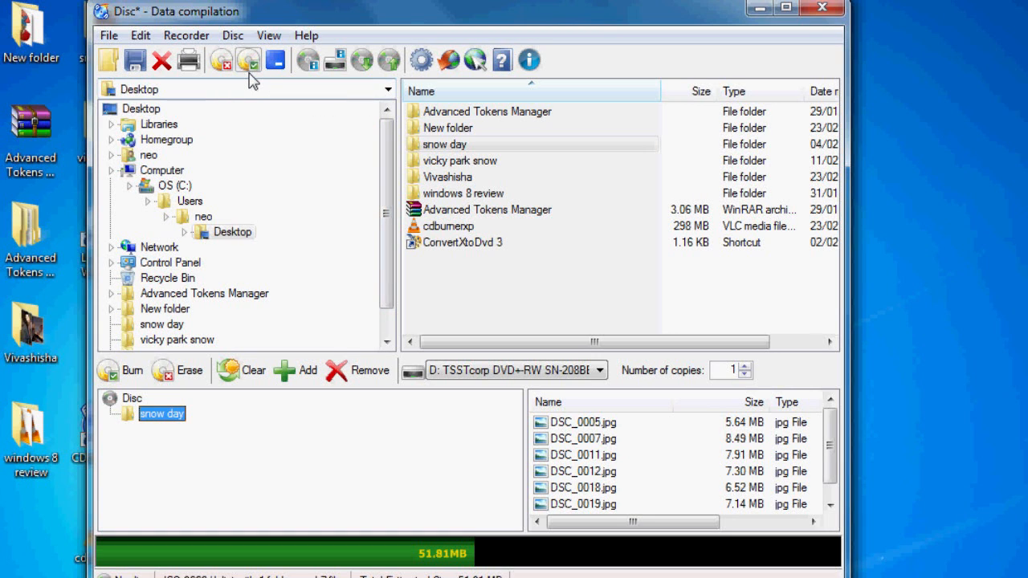
{"action": "mouse_move", "coordinate": [249, 61]}
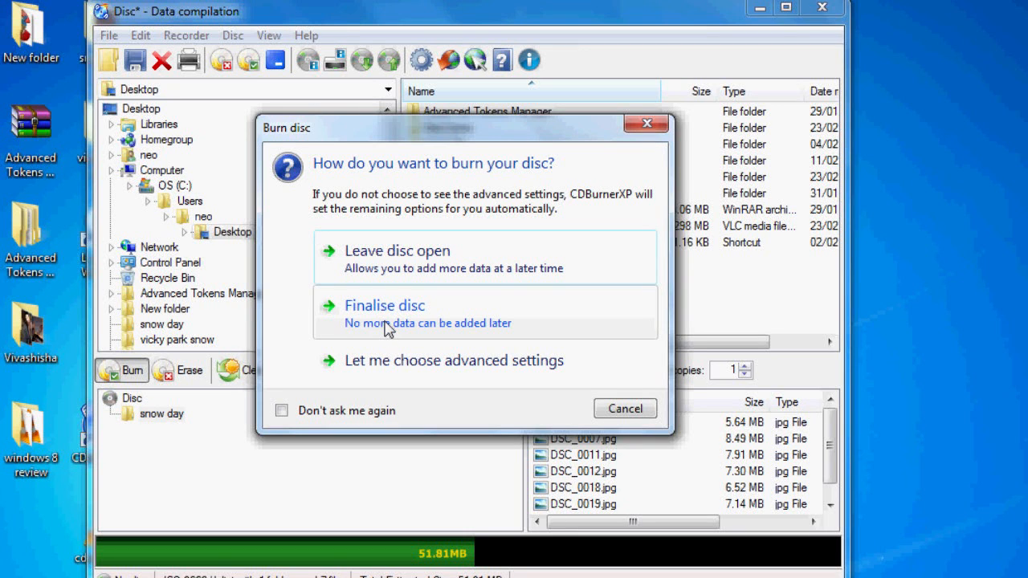
{"action": "left_click", "coordinate": [625, 408]}
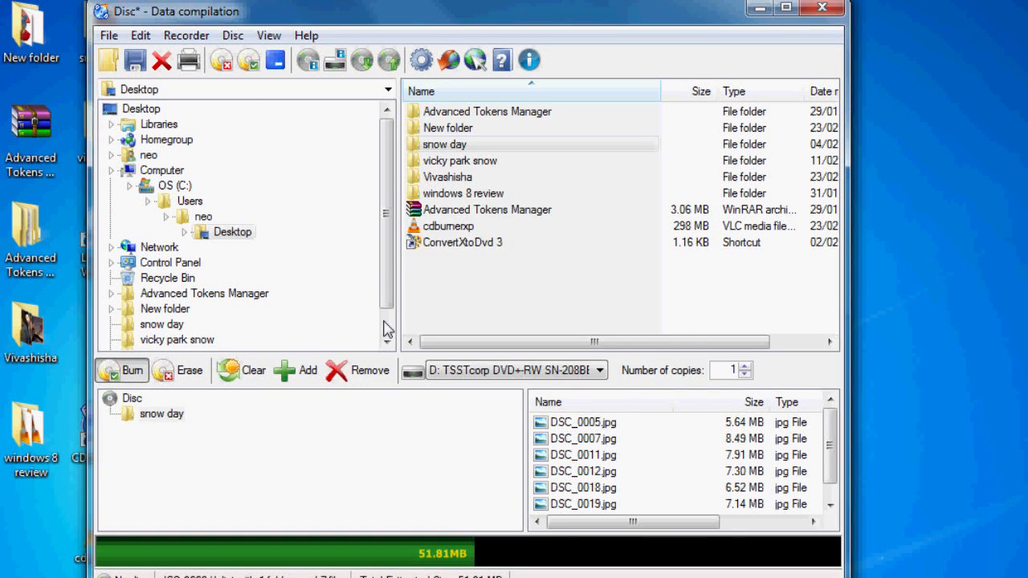
{"action": "left_click", "coordinate": [122, 369]}
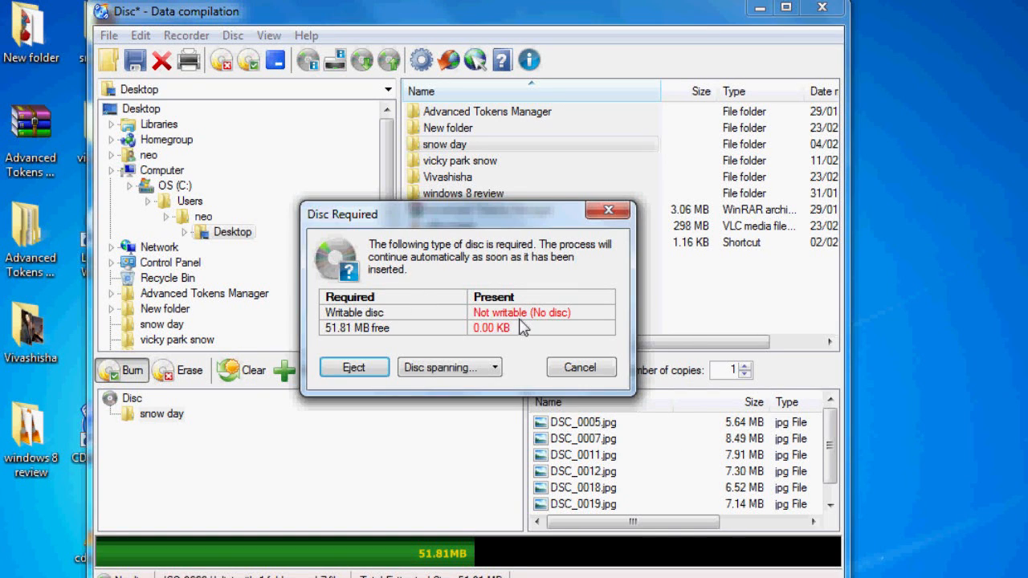
{"action": "mouse_move", "coordinate": [448, 367]}
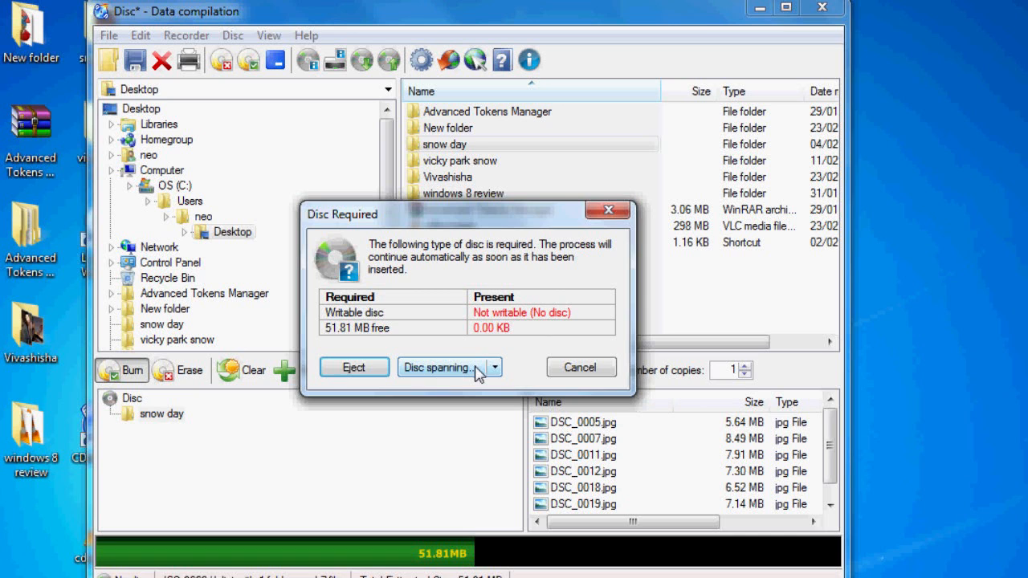
{"action": "mouse_move", "coordinate": [537, 347]}
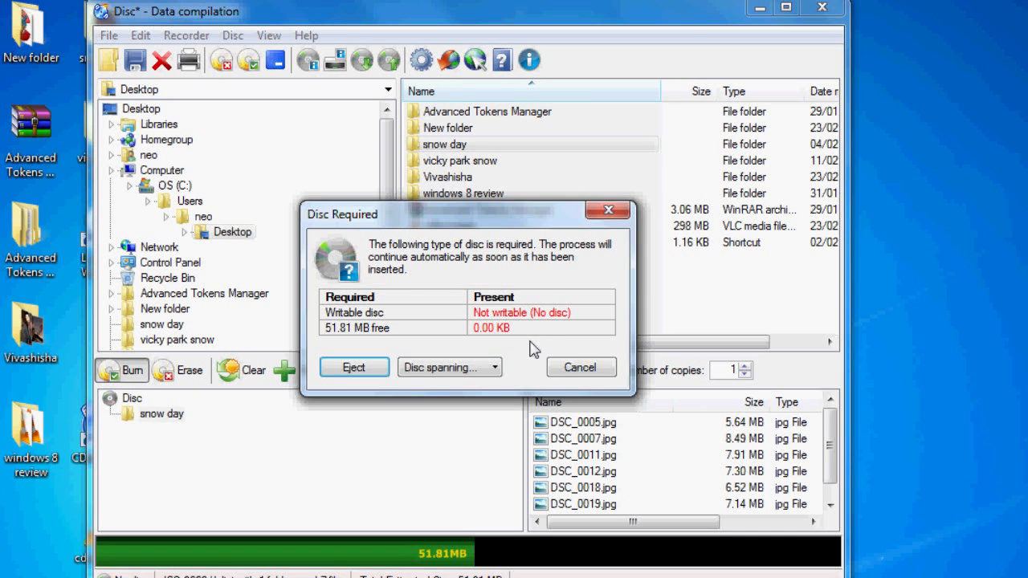
{"action": "mouse_move", "coordinate": [518, 329]}
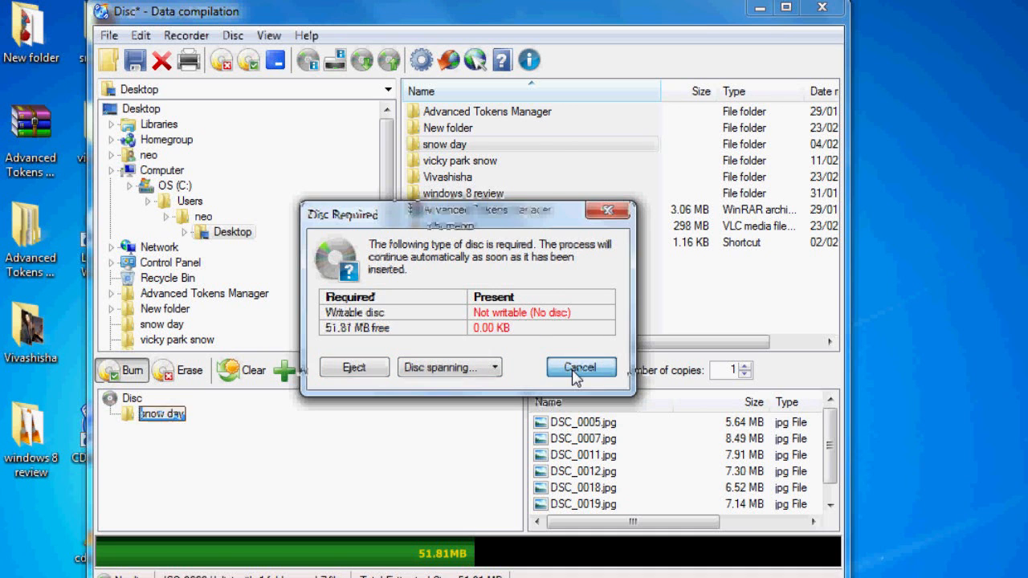
{"action": "left_click", "coordinate": [581, 366]}
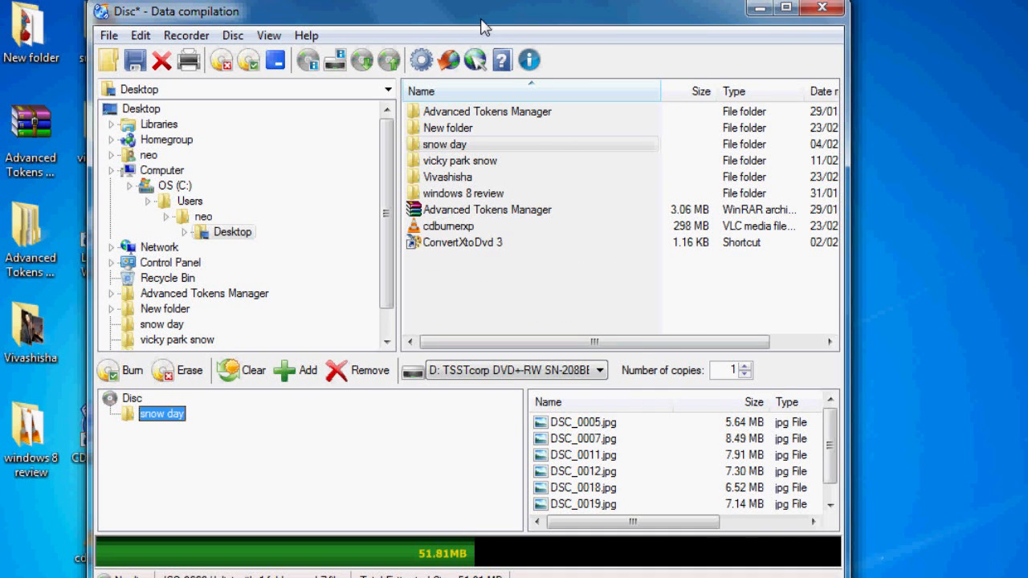